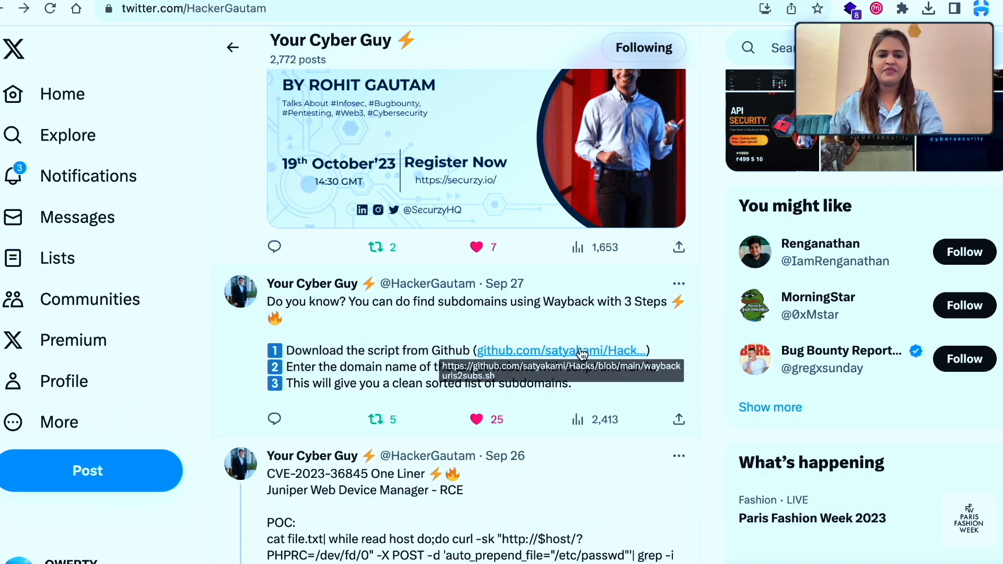
Open the tweet's github.com link to waybackurls2subs.sh in a new Chrome tab.
{"action": "right_click", "coordinate": [562, 350]}
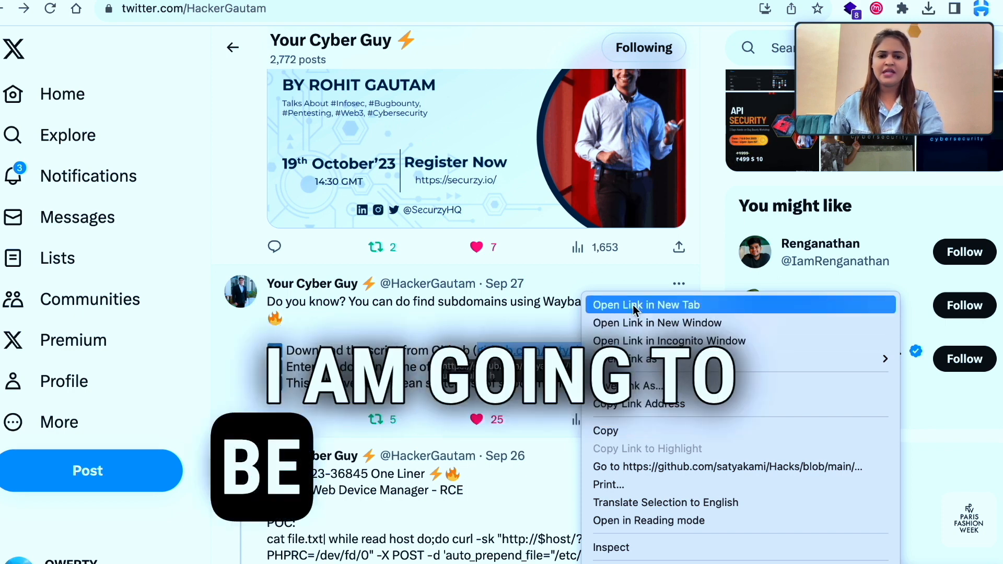
{"action": "left_click", "coordinate": [646, 304]}
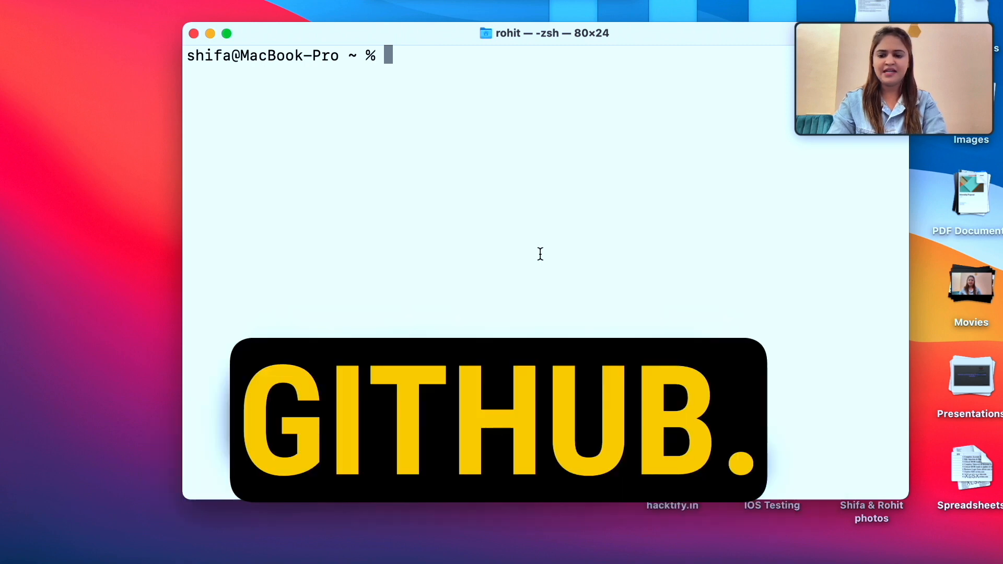
Change to /Users/rohit/Downloads/ and run chmod 777 on waybackurls2subs.sh.
{"action": "type", "text": "c"}
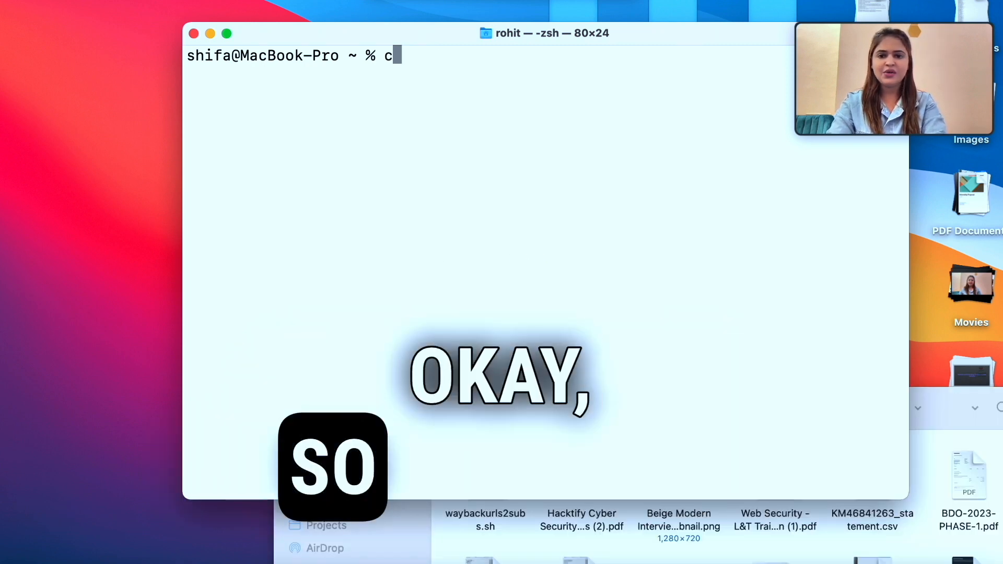
{"action": "type", "text": "d /Users/rohit/Downloads/"}
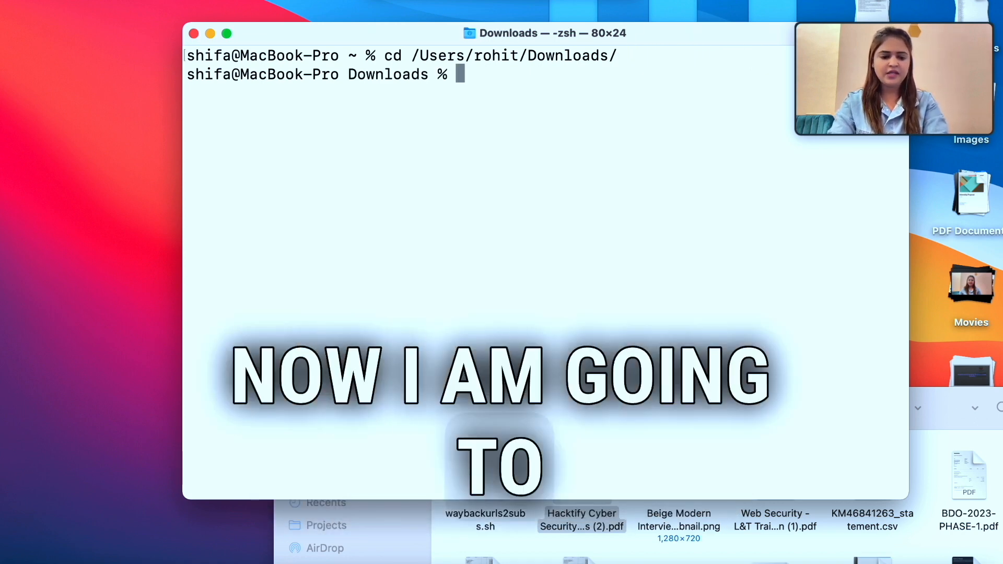
{"action": "type", "text": "chm"}
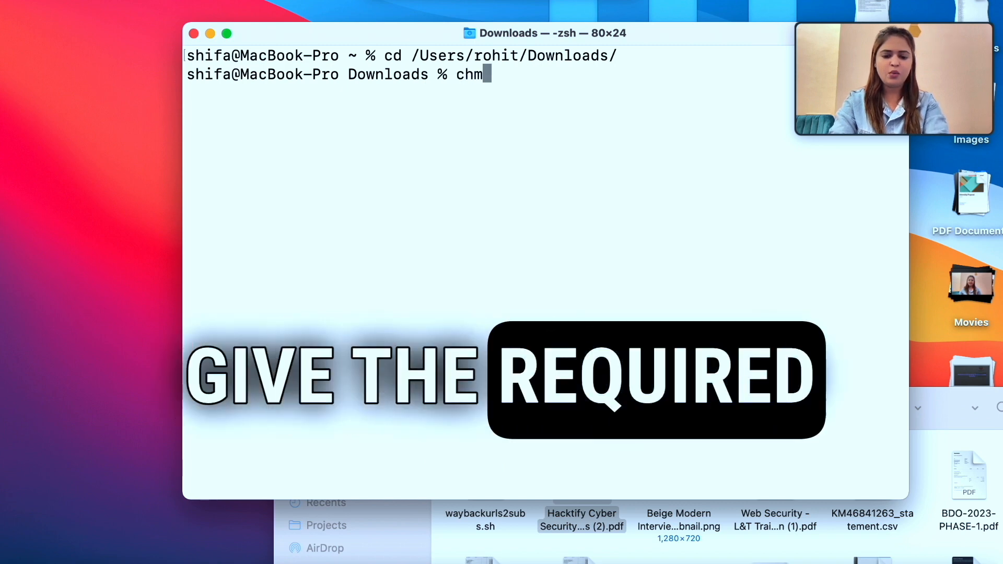
{"action": "type", "text": "od 77"}
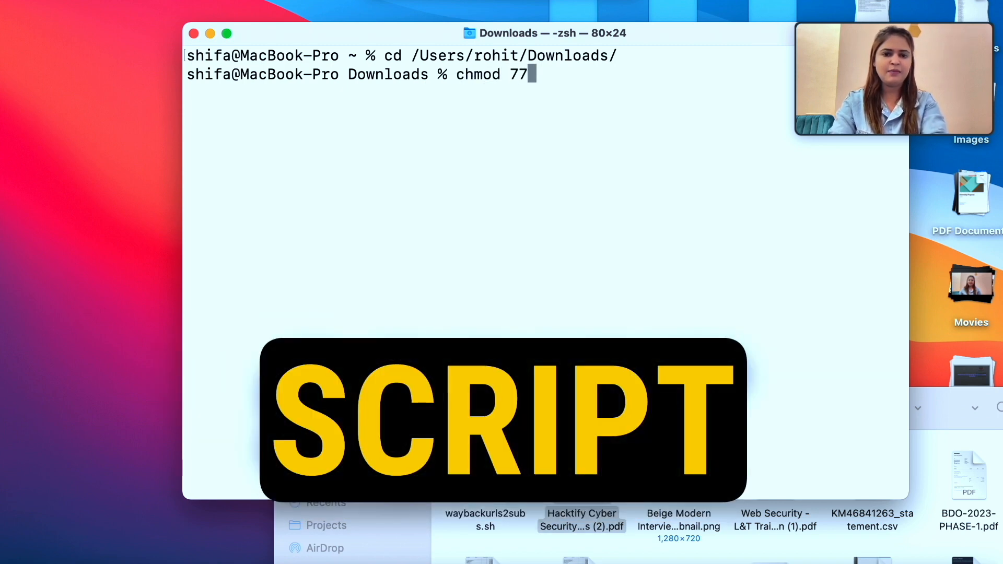
{"action": "type", "text": "7 waybackurls2subs.sh"}
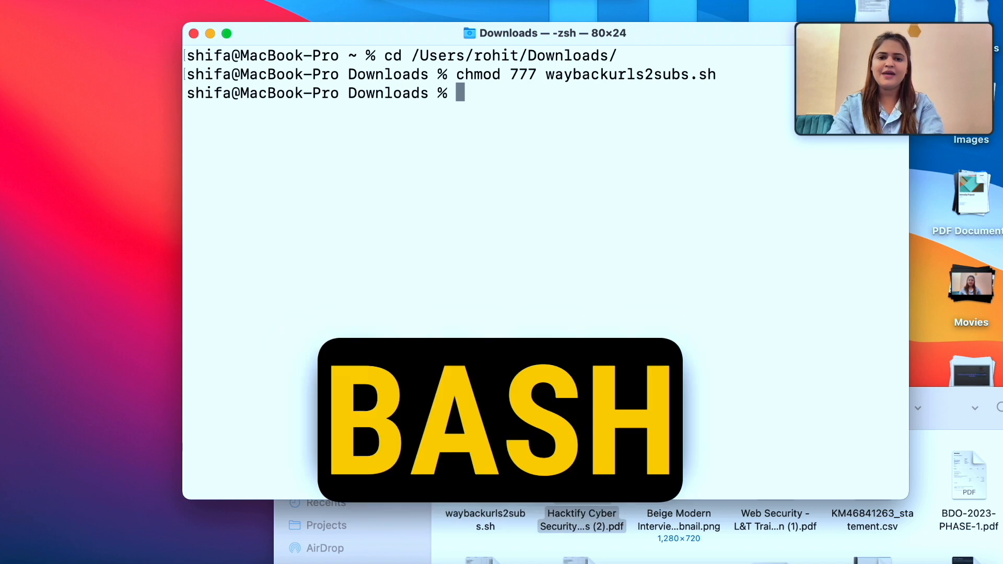
Run ./waybackurls2subs.sh hacktify.in, listing eleven subdomains from blog to webmail.
{"action": "type", "text": "./"}
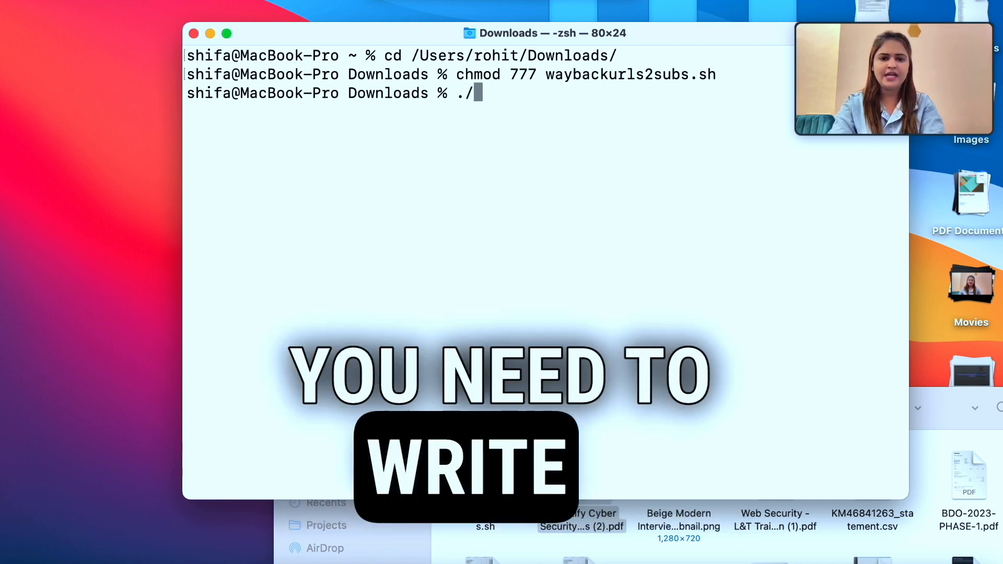
{"action": "type", "text": "waybackurls2subs.sh"}
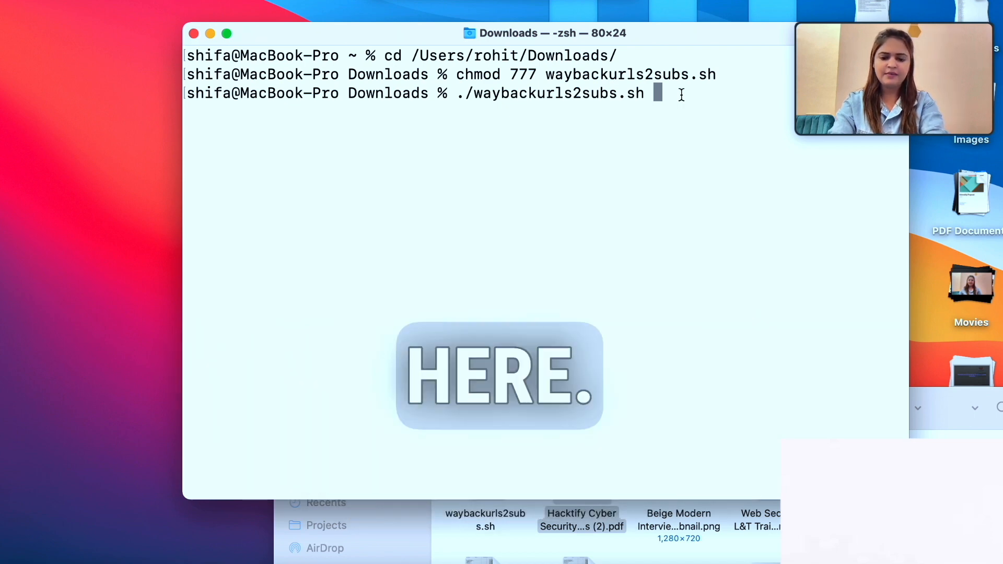
{"action": "type", "text": "hacktify"}
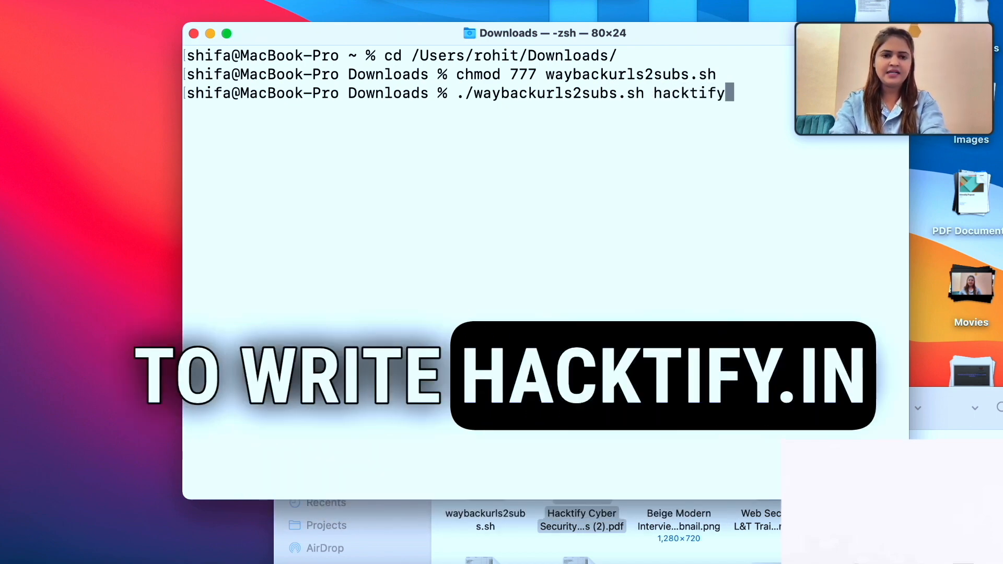
{"action": "type", "text": ".in"}
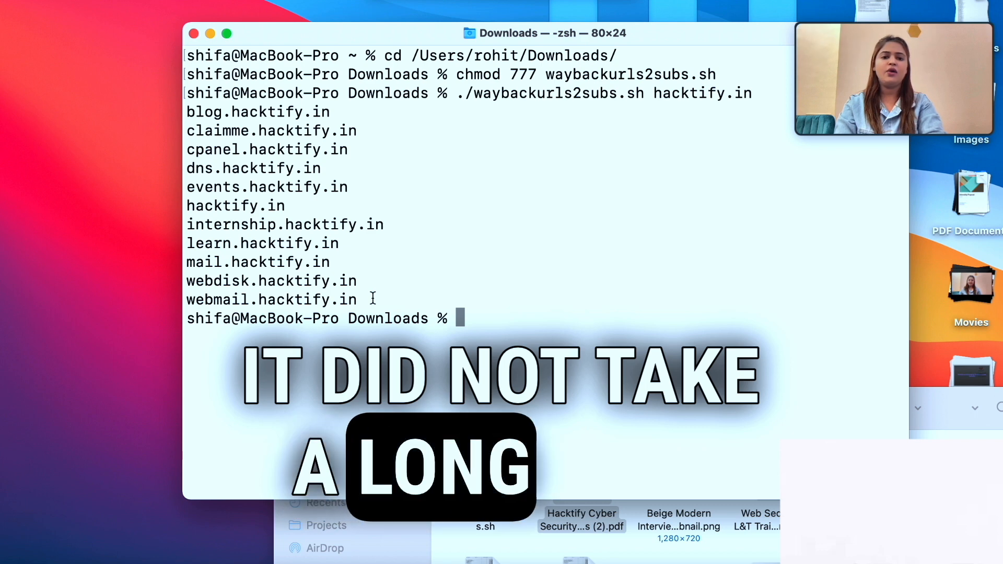
Start a new ./waybackurls2subs.sh command at the prompt below the hacktify.in results.
{"action": "left_click_drag", "start_coordinate": [329, 243], "coordinate": [359, 300]}
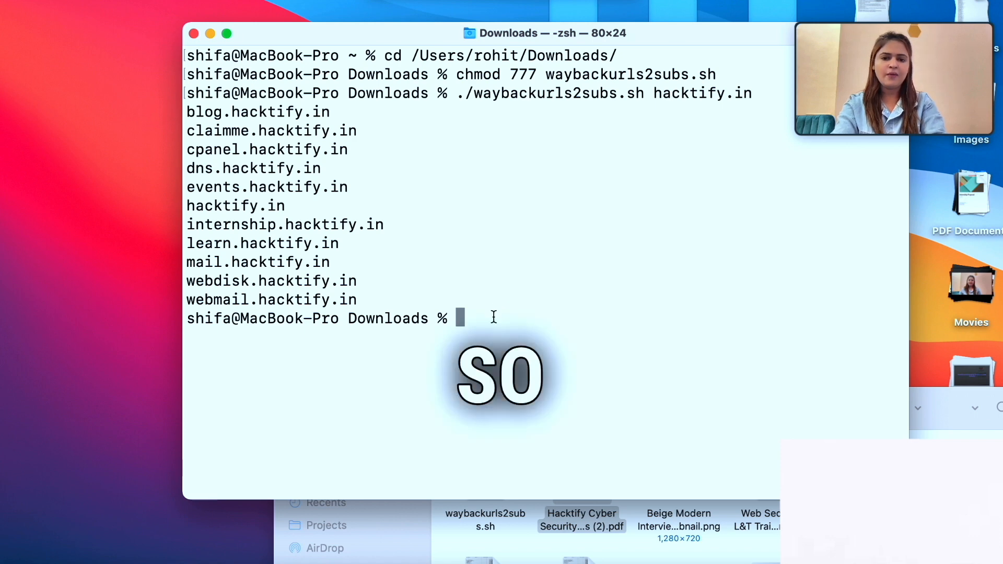
{"action": "type", "text": "./waybackurls2subs.sh hacktify.in"}
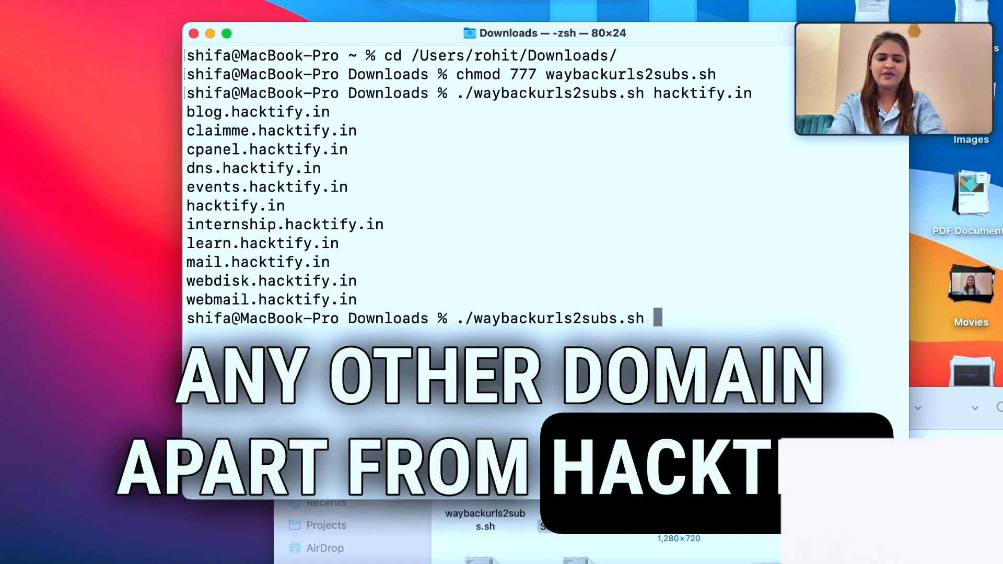
Add anydomain.com as the script's example domain argument without running it.
{"action": "type", "text": "anyo"}
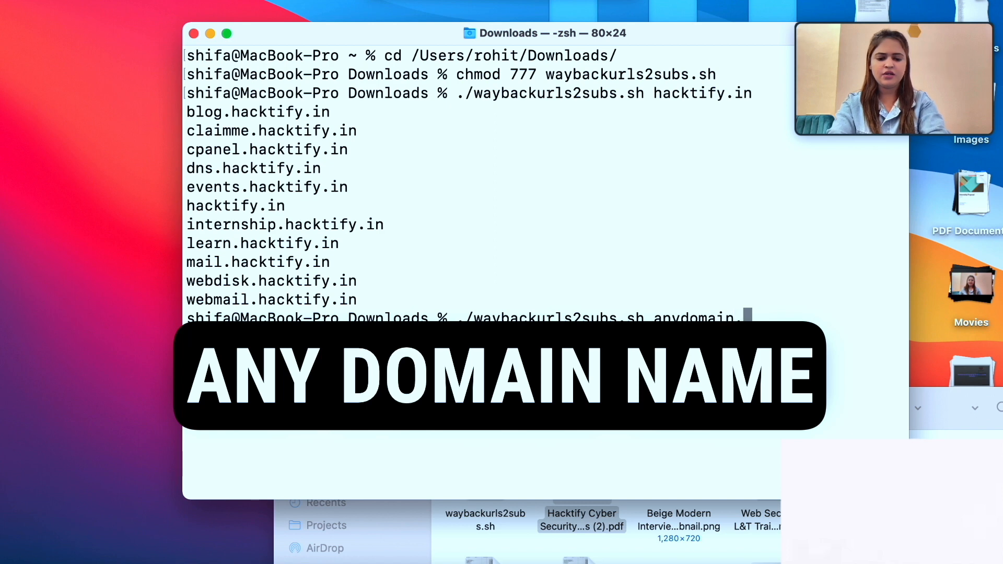
{"action": "type", "text": ".com"}
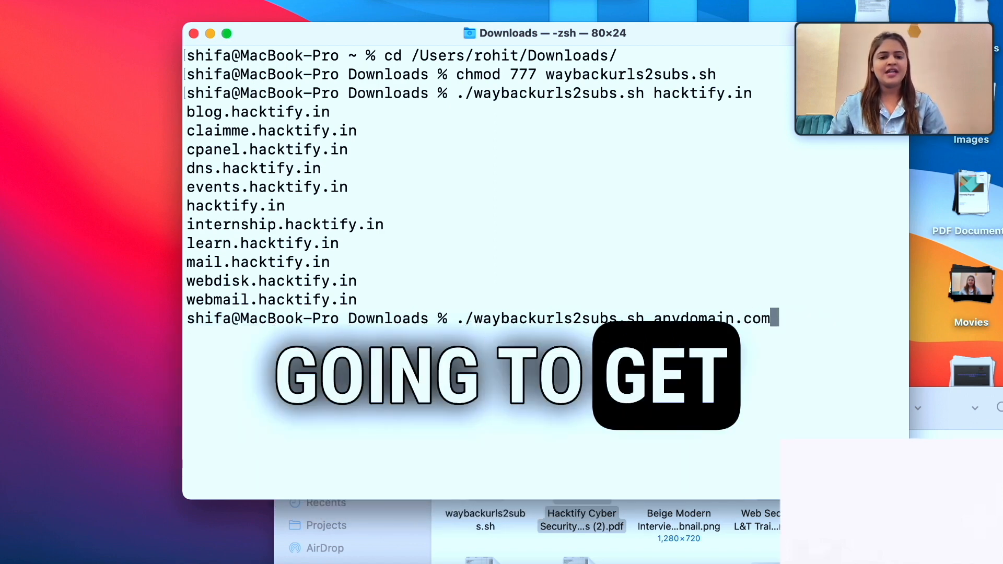